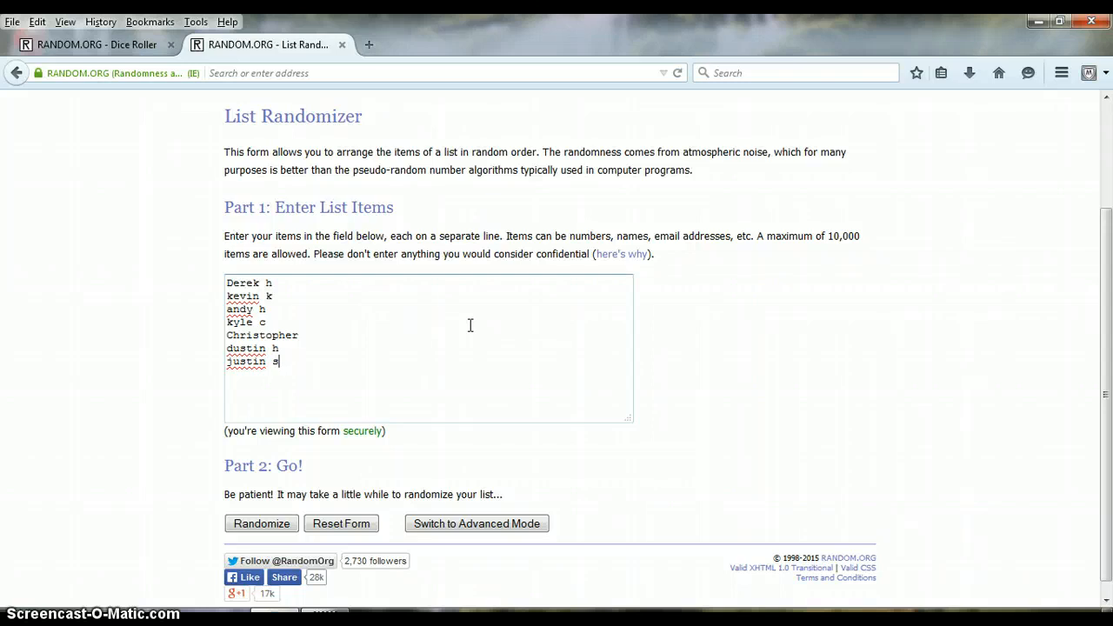
{"action": "mouse_move", "coordinate": [400, 249]}
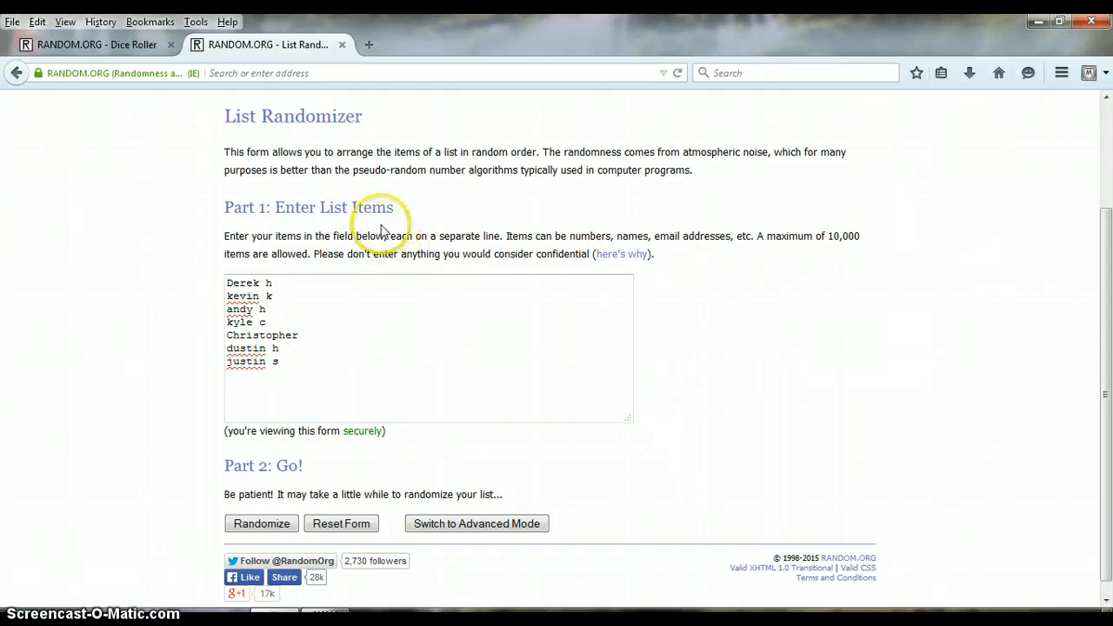
{"action": "mouse_move", "coordinate": [284, 354]}
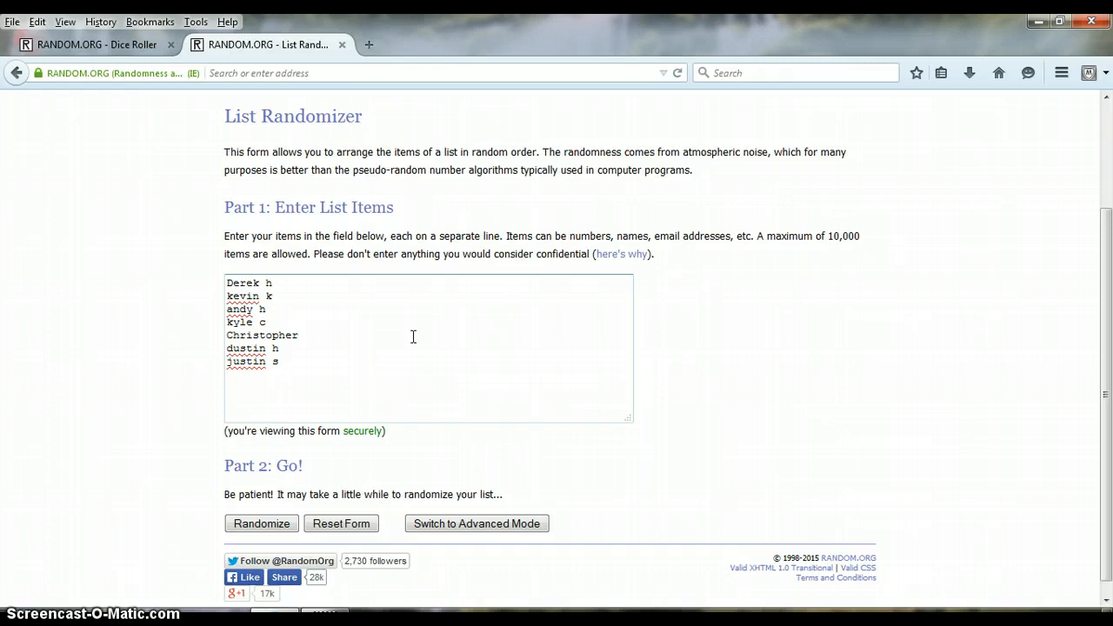
Step: Roll two virtual dice in the Dice Roller, then return to the seven-name List Randomizer form
{"action": "double_click", "coordinate": [261, 335]}
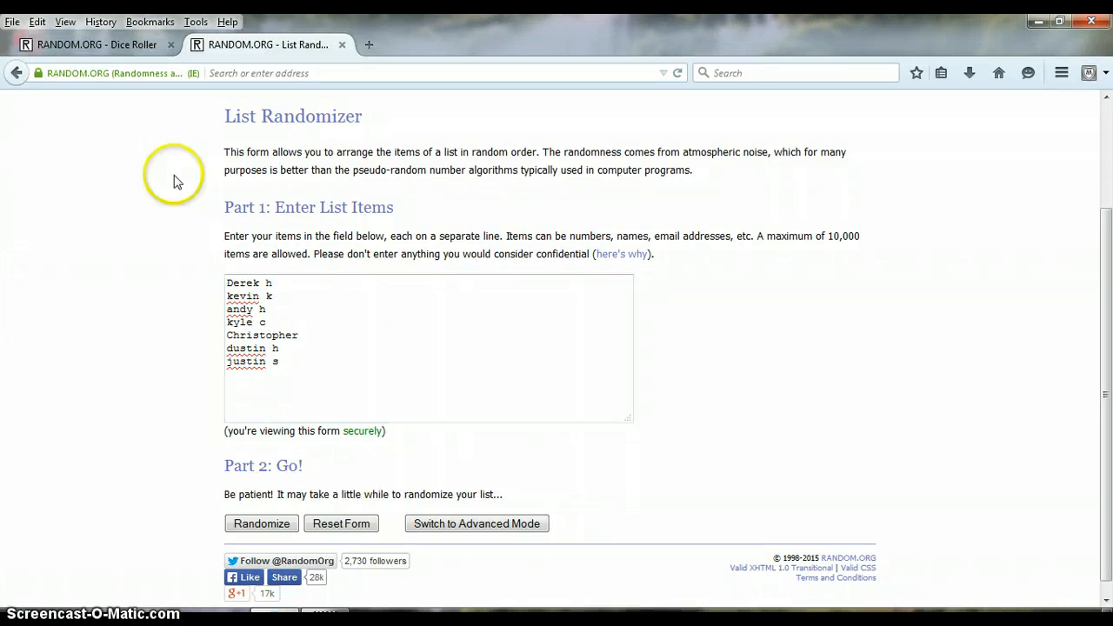
{"action": "left_click", "coordinate": [96, 44]}
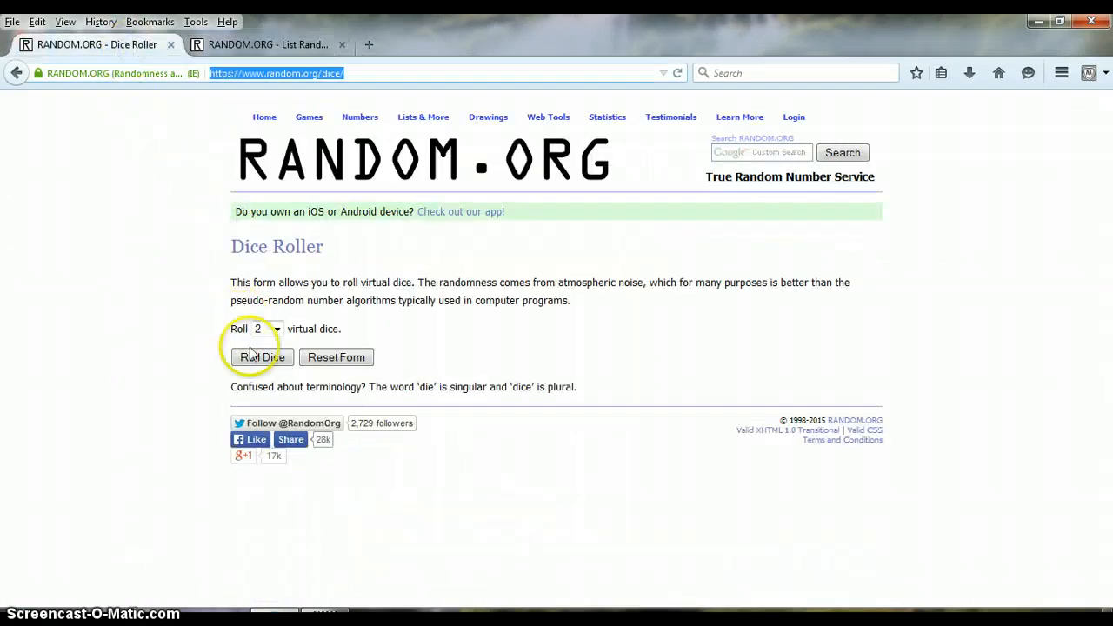
{"action": "left_click", "coordinate": [262, 357]}
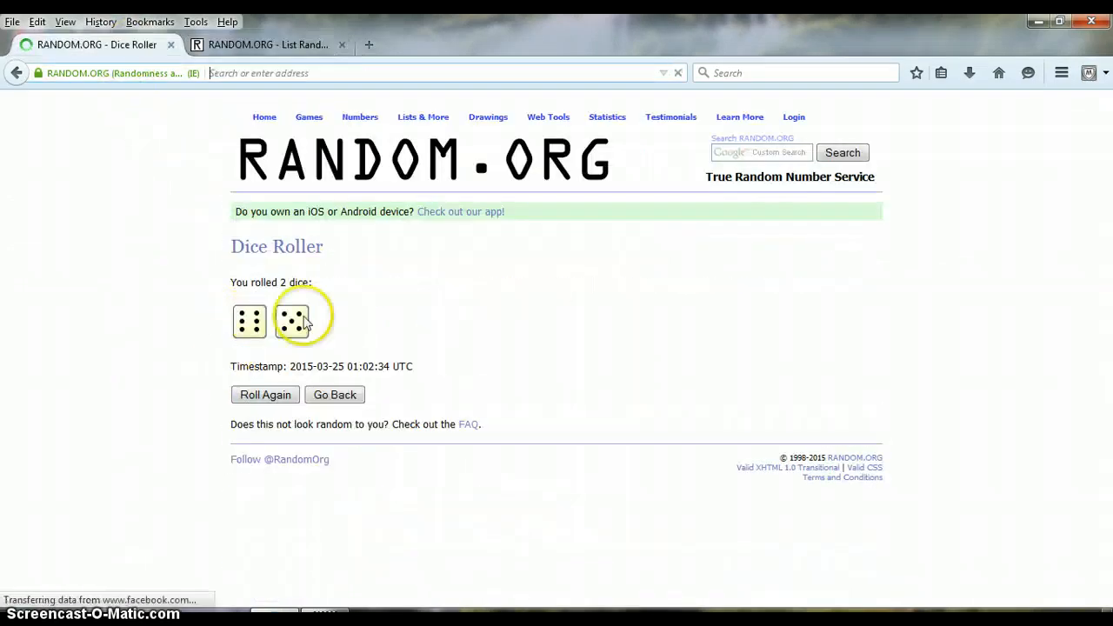
{"action": "left_click", "coordinate": [268, 44]}
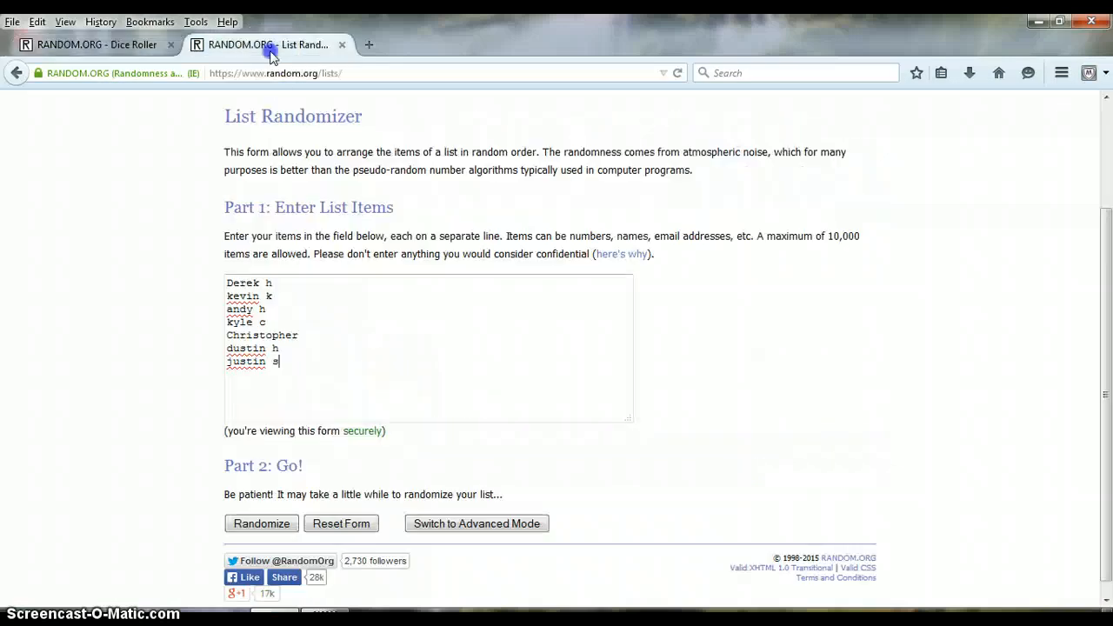
{"action": "left_click", "coordinate": [261, 523]}
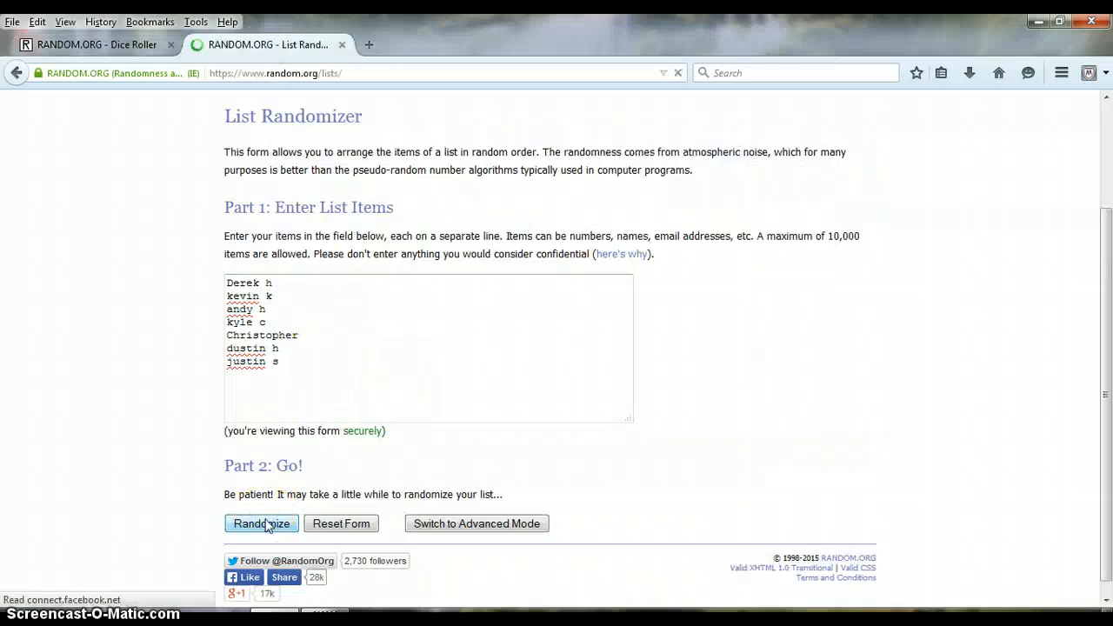
{"action": "left_click", "coordinate": [261, 522]}
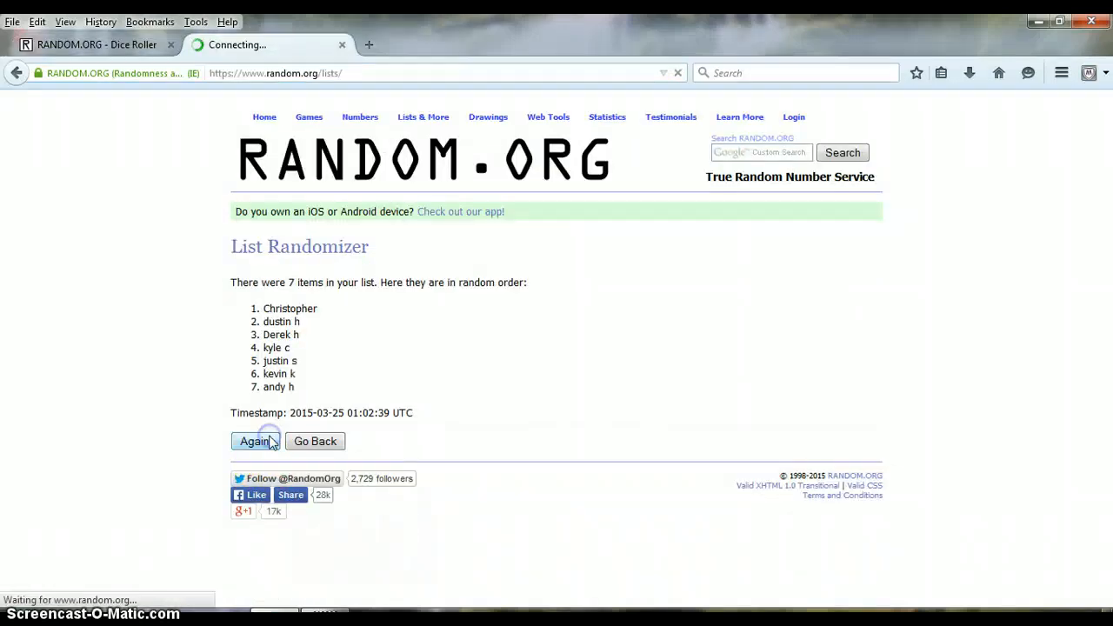
{"action": "left_click", "coordinate": [255, 441]}
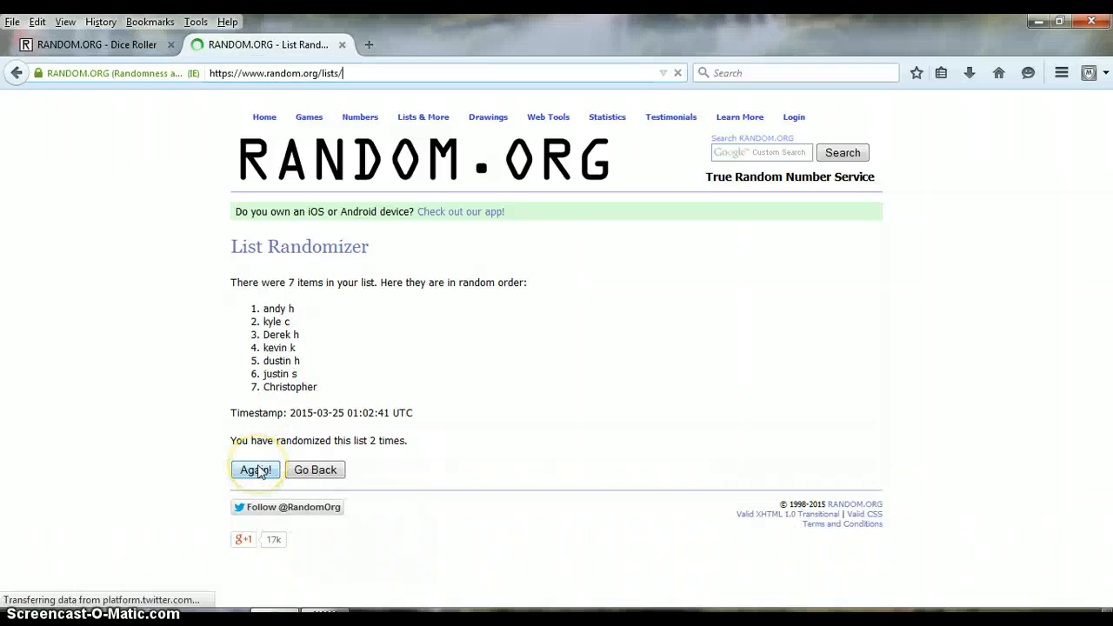
{"action": "left_click", "coordinate": [254, 470]}
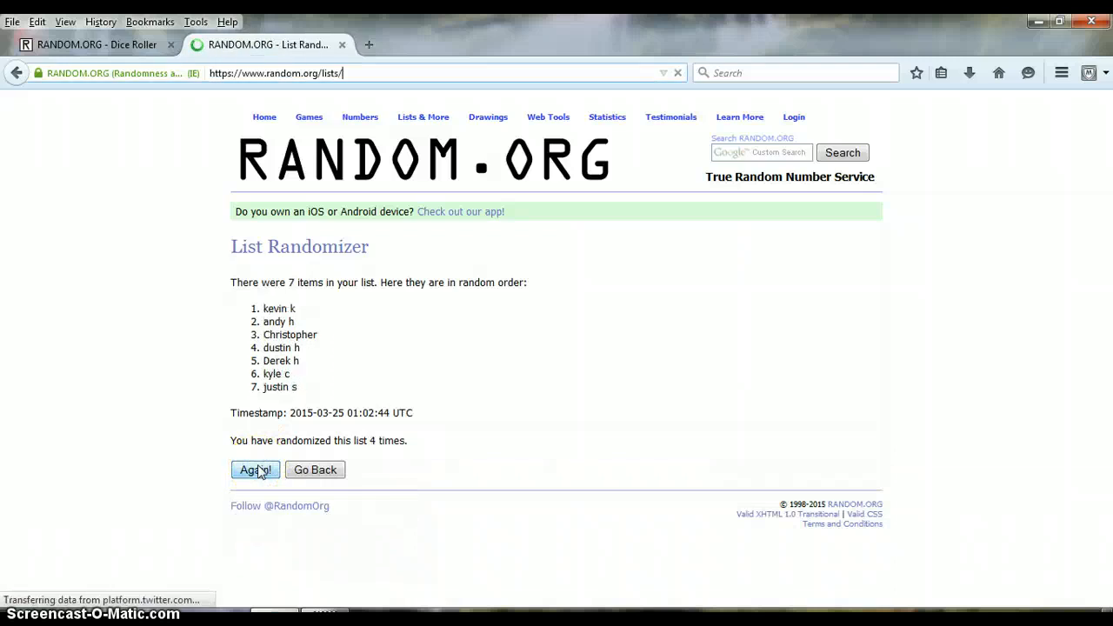
{"action": "left_click", "coordinate": [255, 470]}
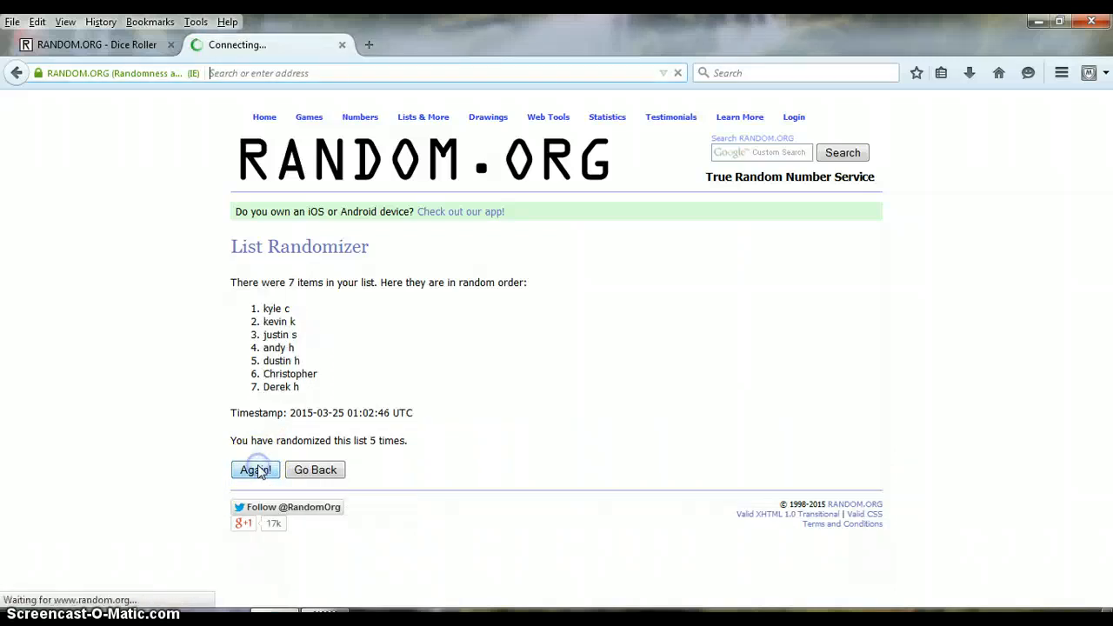
{"action": "left_click", "coordinate": [255, 470]}
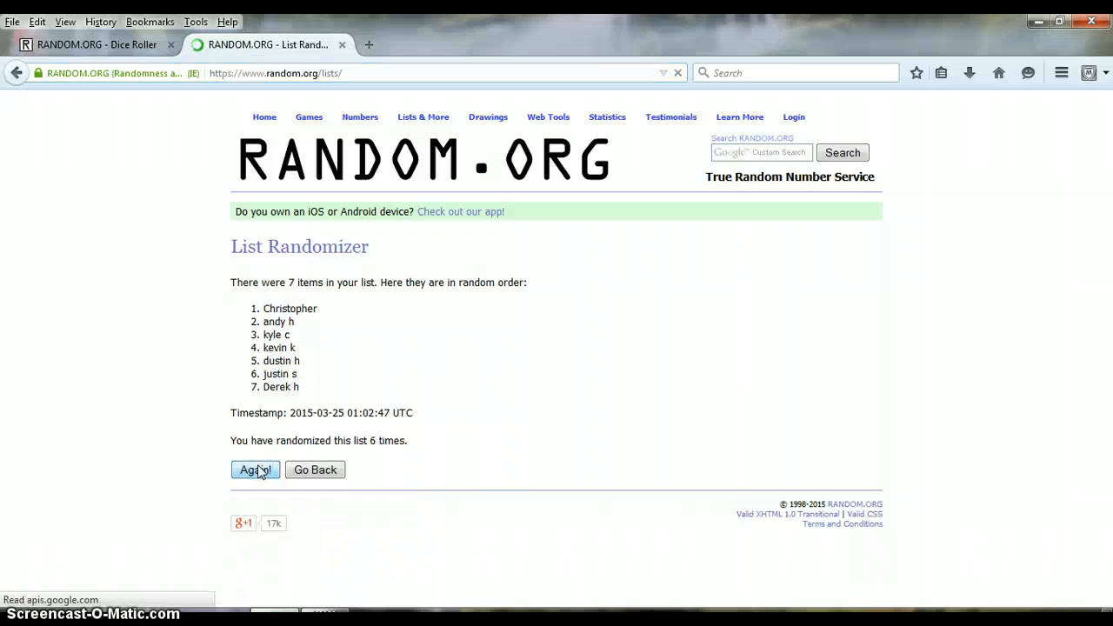
{"action": "left_click", "coordinate": [254, 470]}
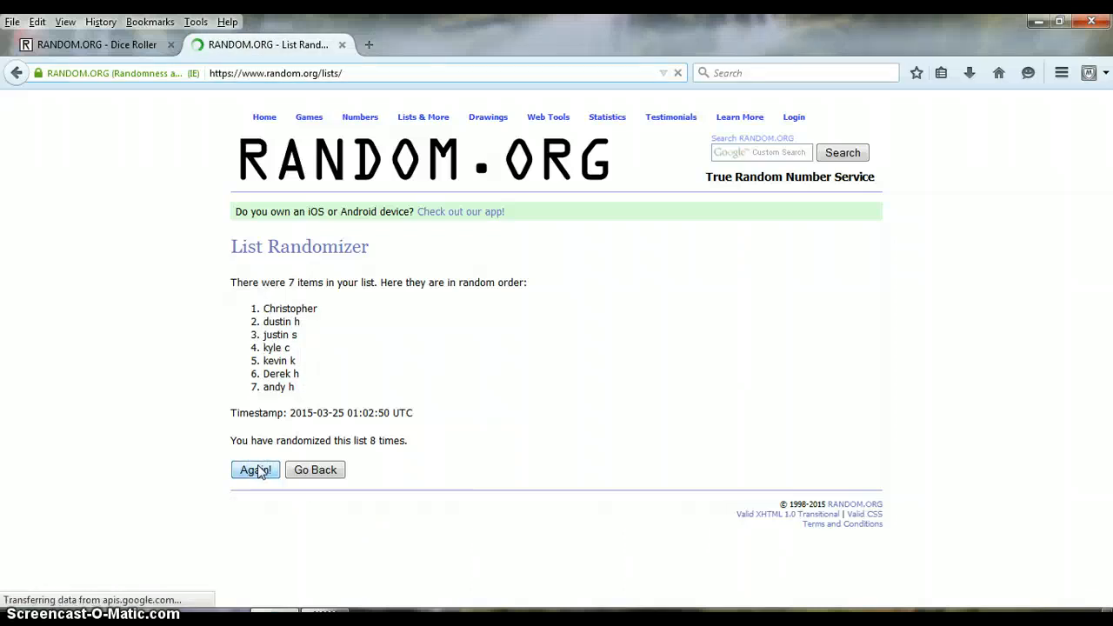
{"action": "left_click", "coordinate": [255, 470]}
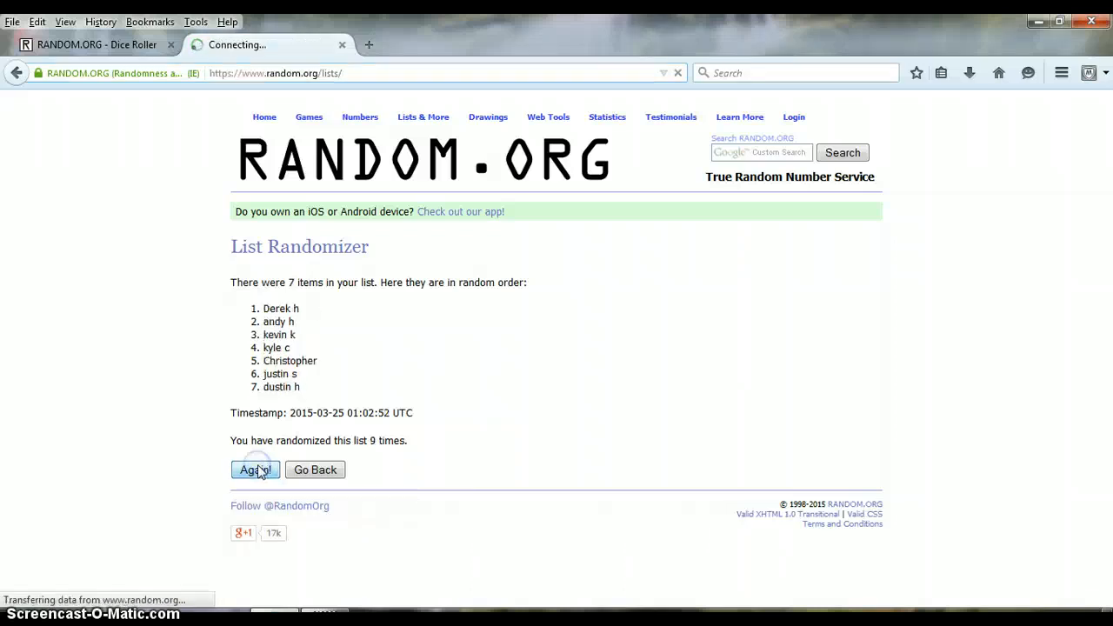
{"action": "left_click", "coordinate": [255, 469]}
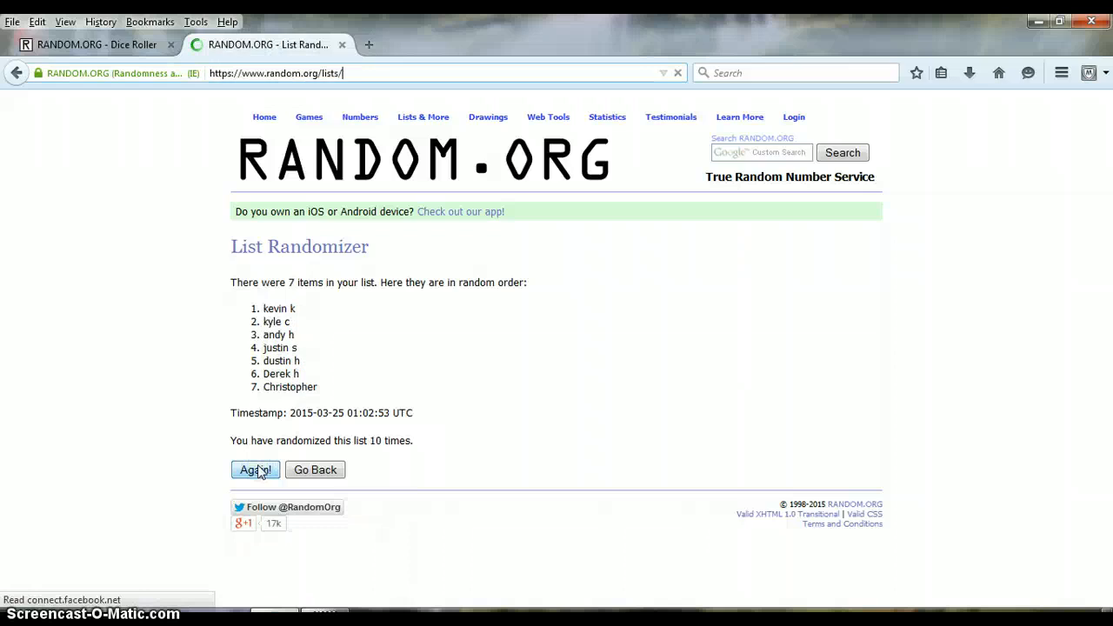
{"action": "left_click", "coordinate": [255, 470]}
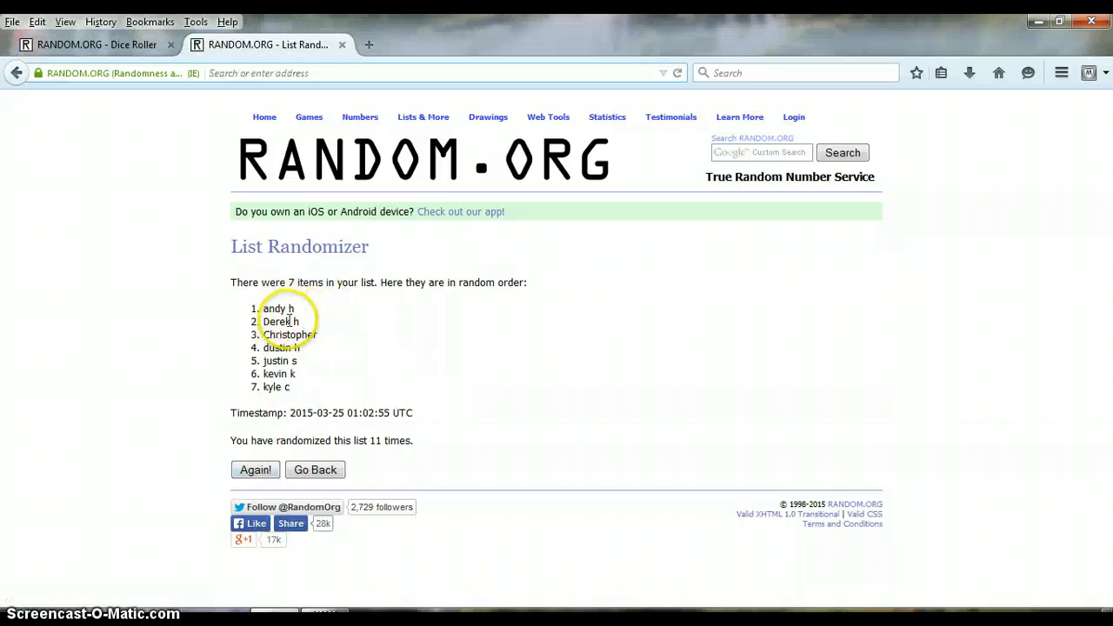
{"action": "double_click", "coordinate": [289, 322]}
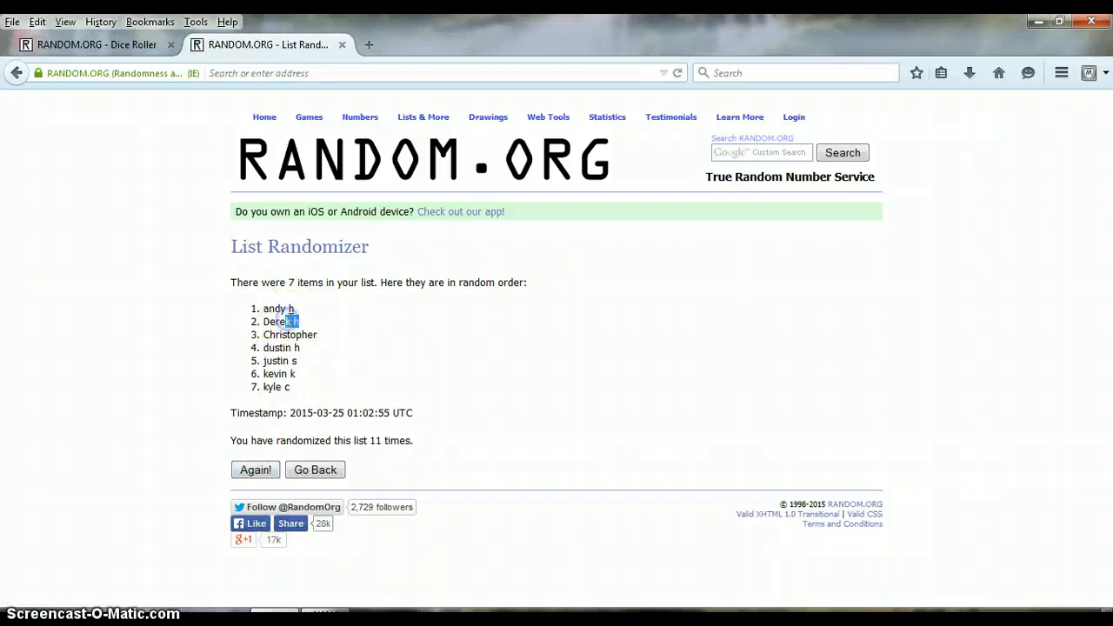